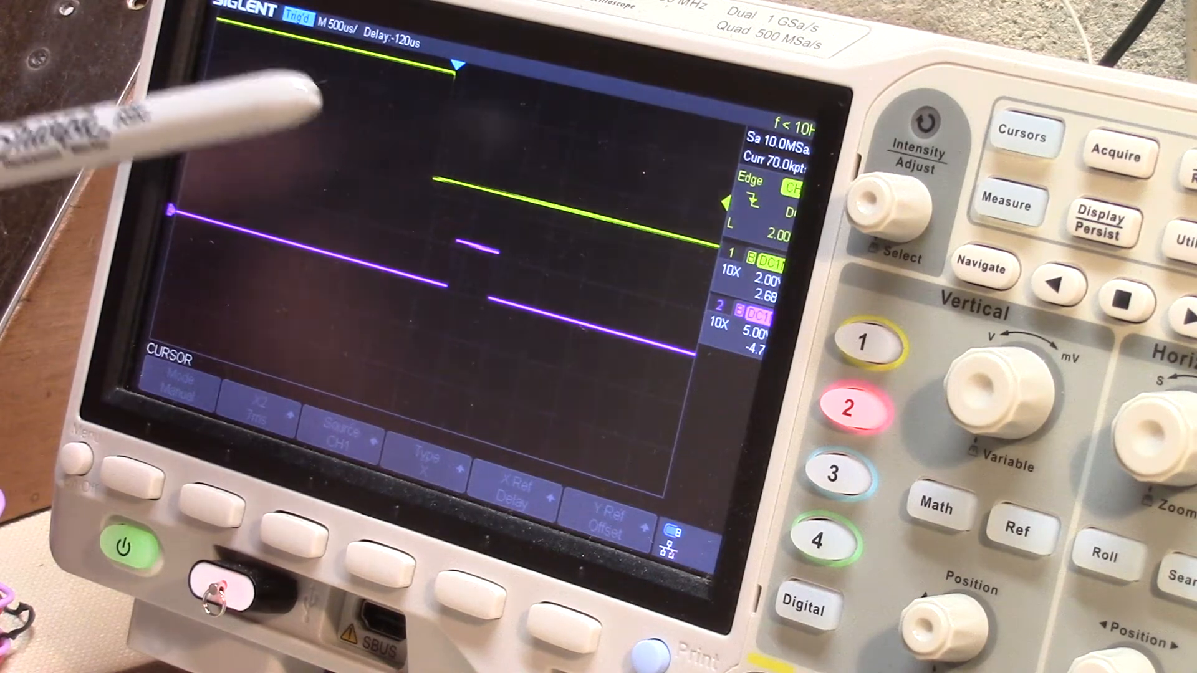
mouse_move(229, 92)
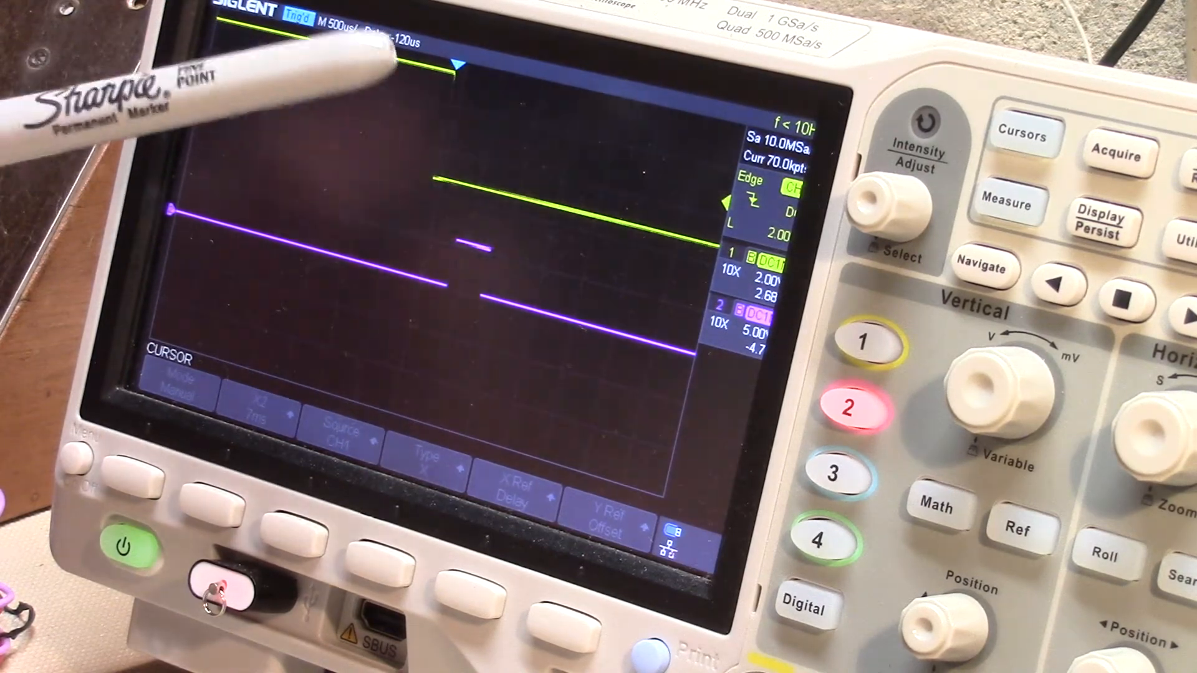